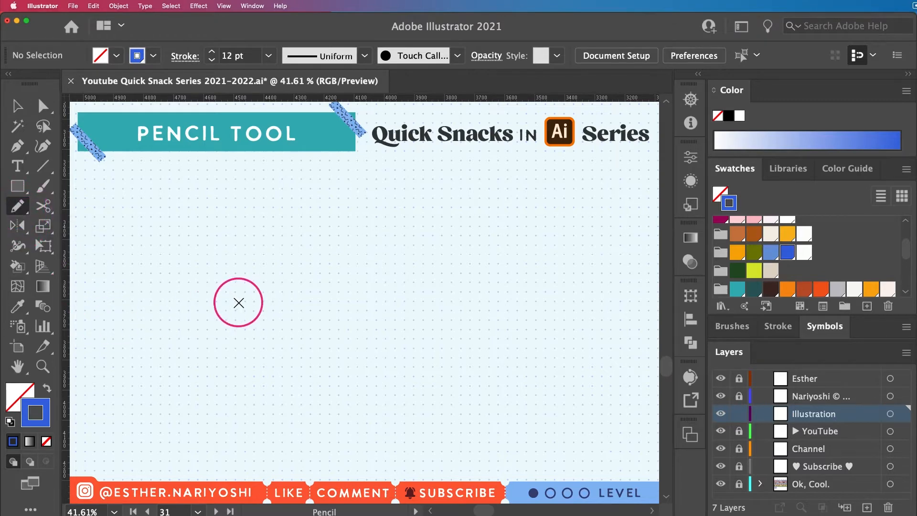
mouse_move(246, 303)
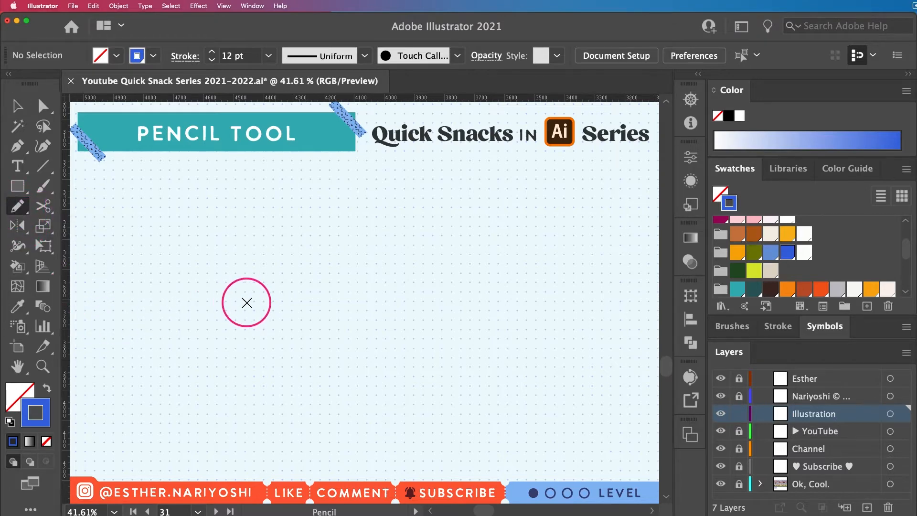
mouse_move(254, 305)
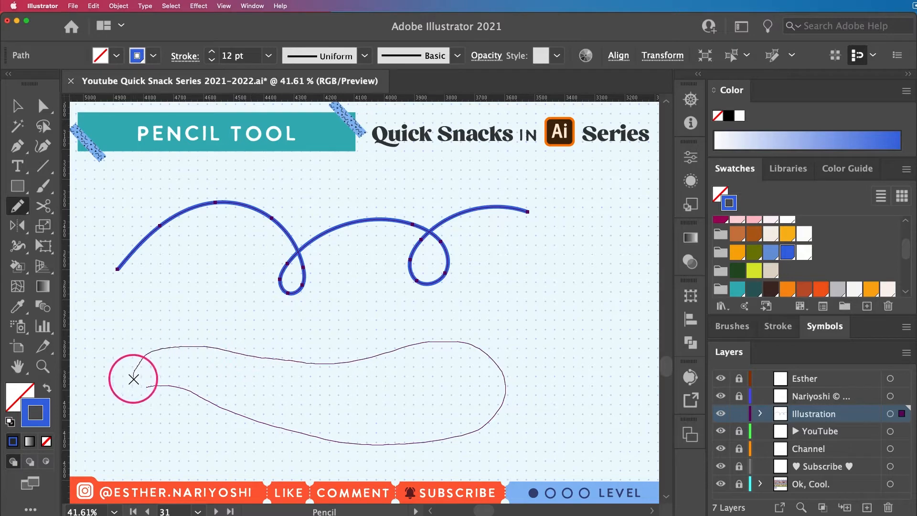
mouse_move(140, 386)
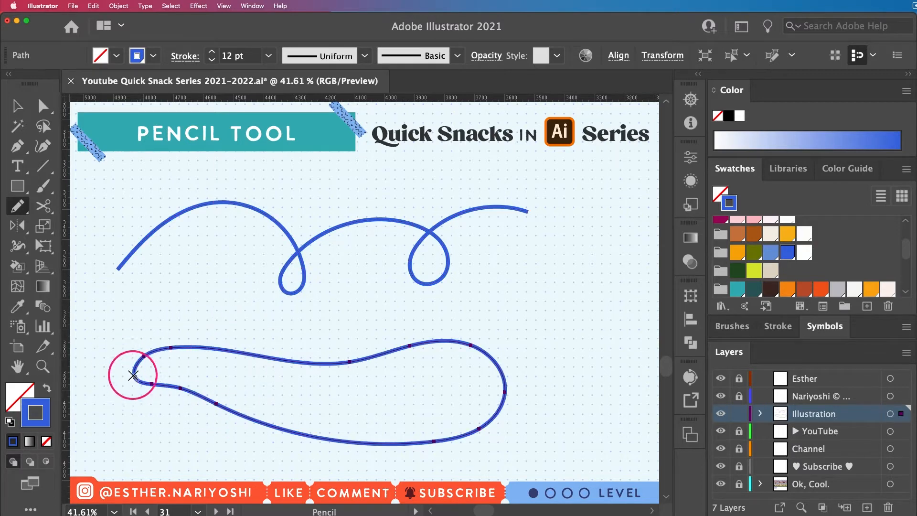
mouse_move(367, 410)
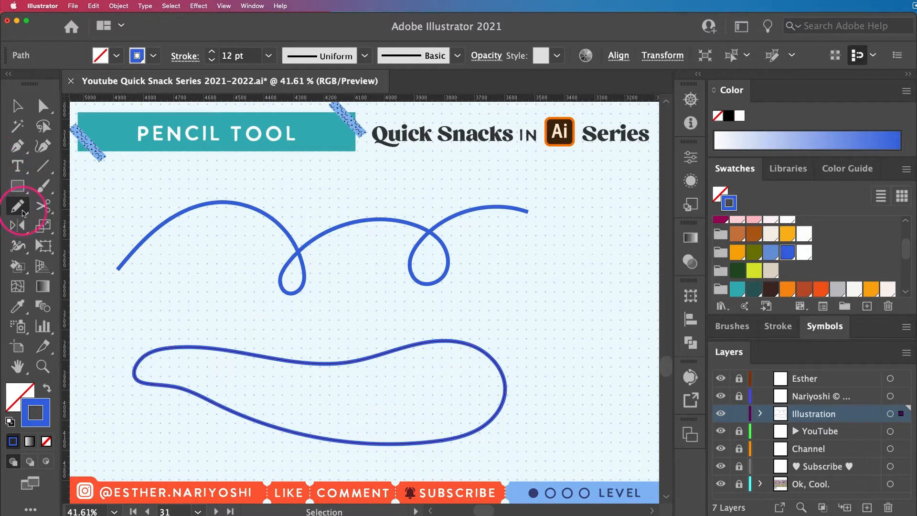
mouse_move(17, 206)
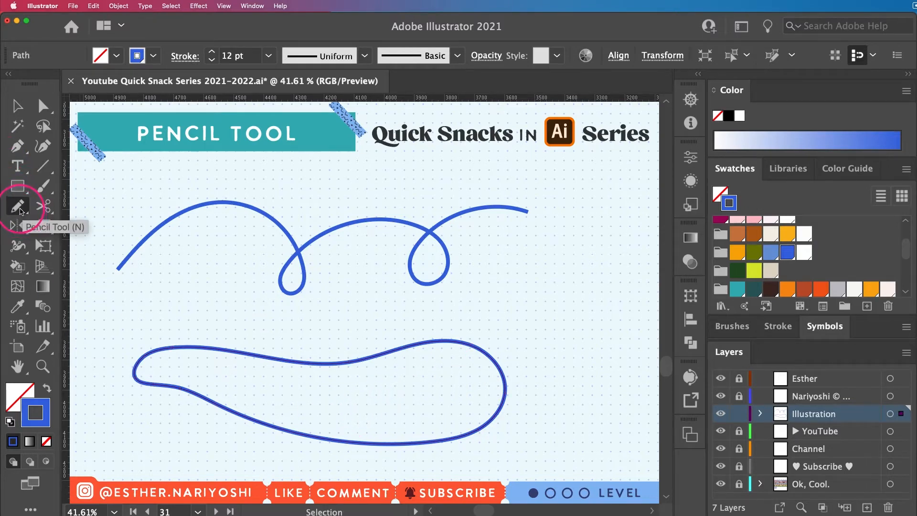
double_click(17, 206)
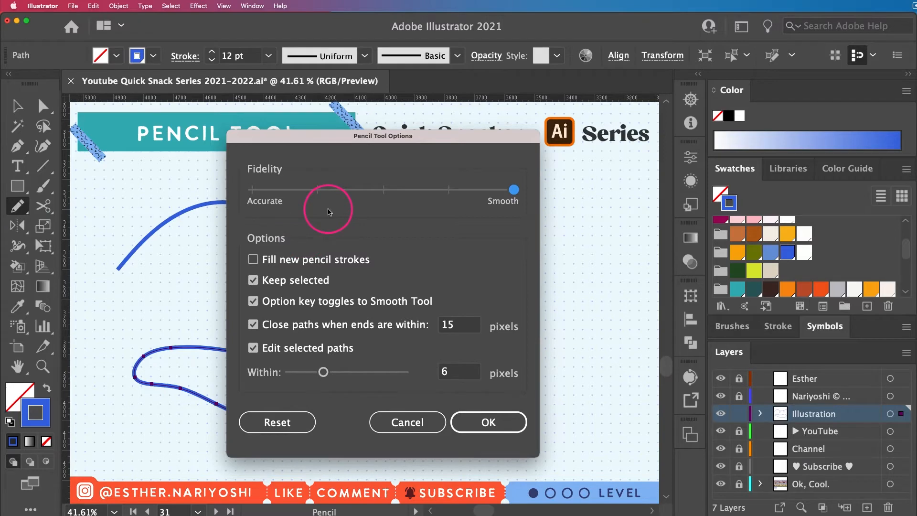
mouse_move(438, 159)
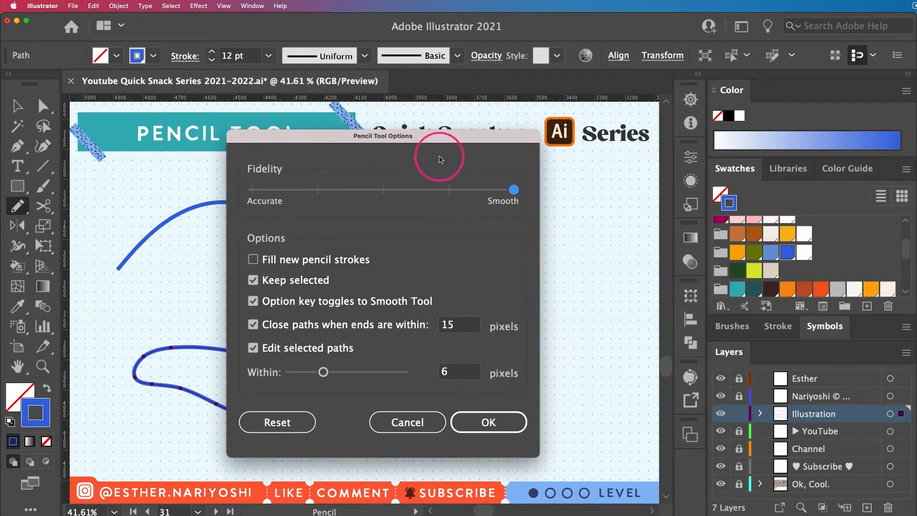
mouse_move(413, 208)
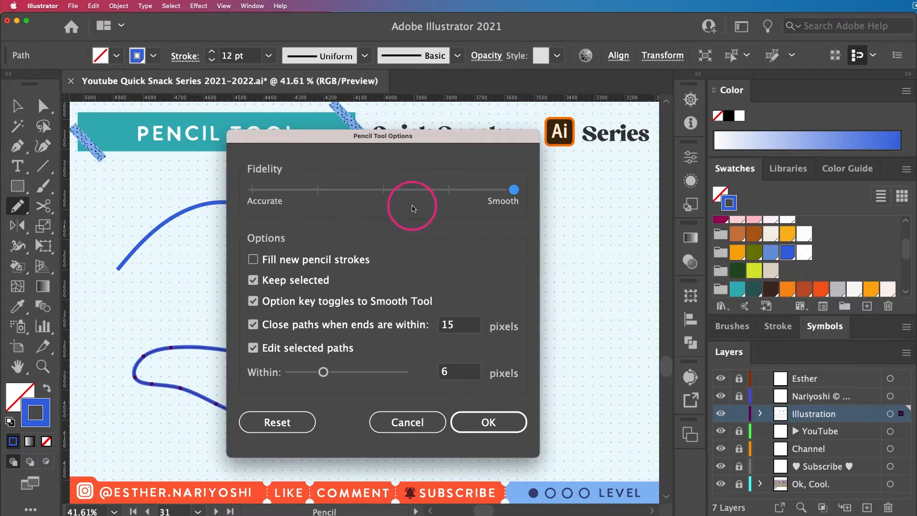
mouse_move(418, 153)
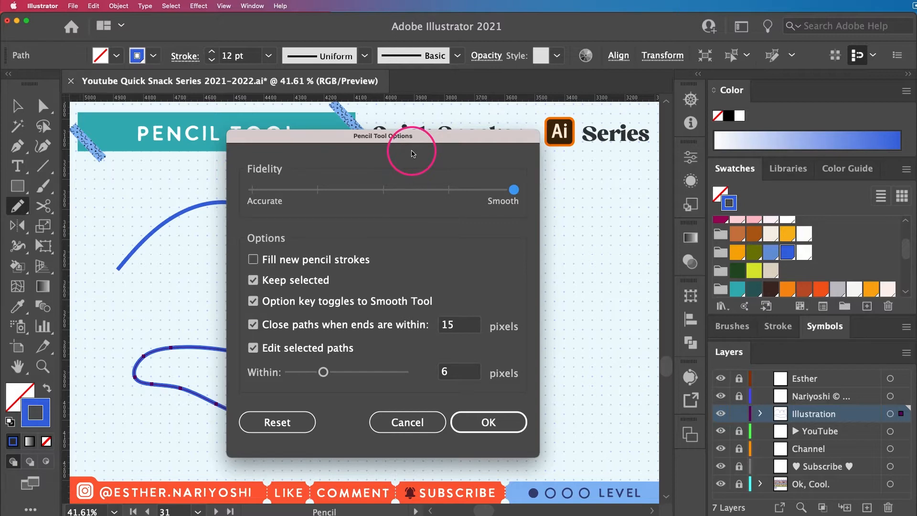
mouse_move(381, 162)
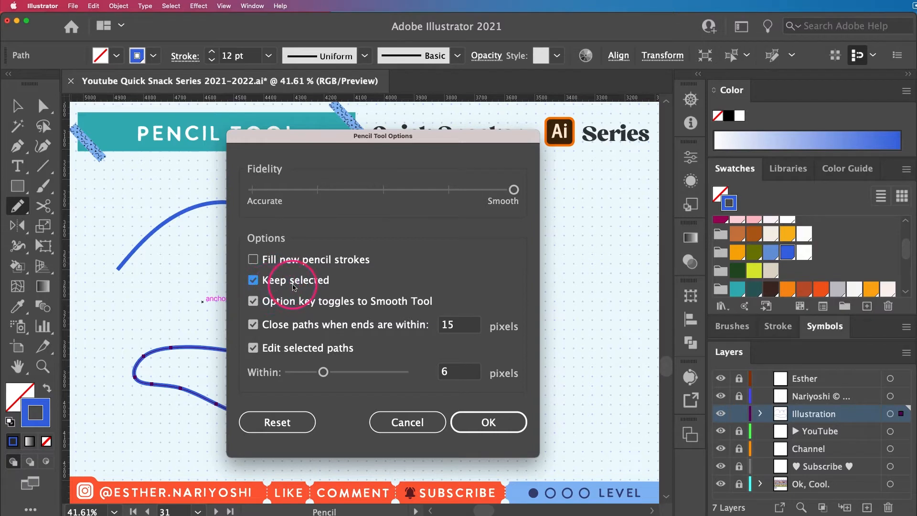
mouse_move(336, 287)
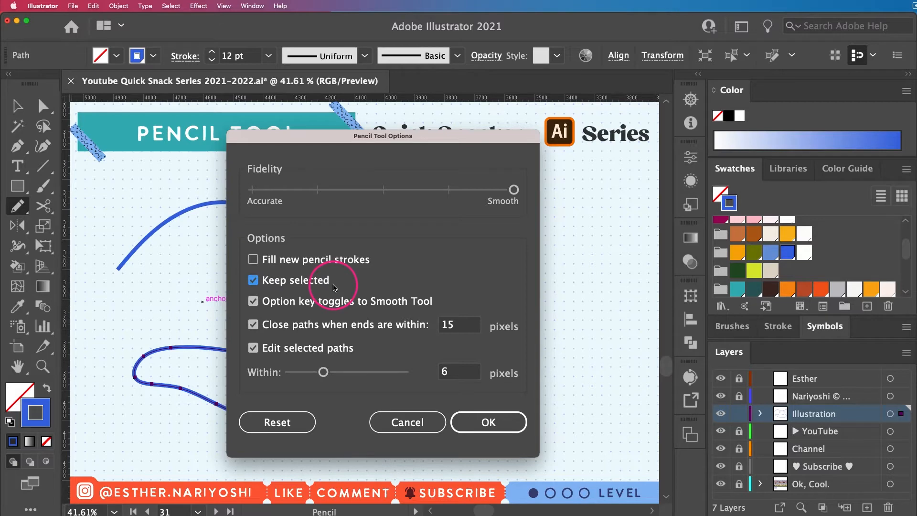
left_click(488, 421)
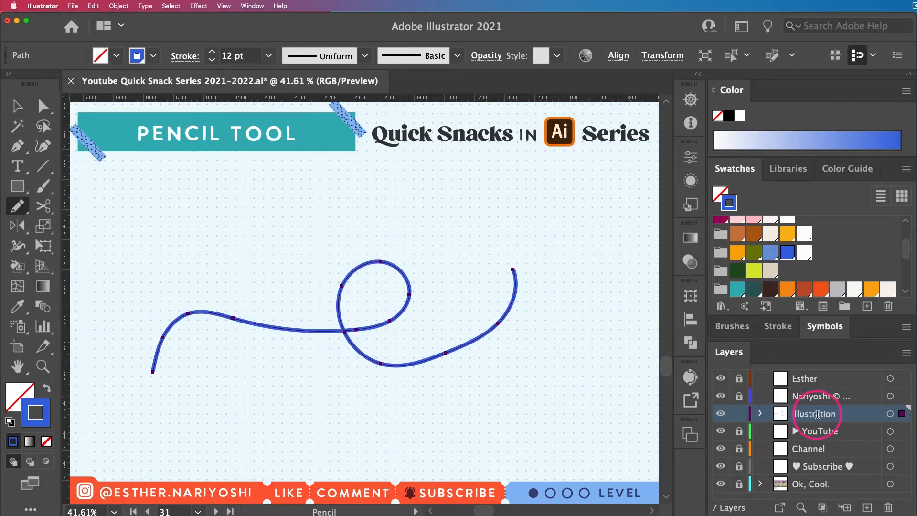
Step: Change the Illustration layer's colour from Purple to Magenta in Layer Options
double_click(817, 414)
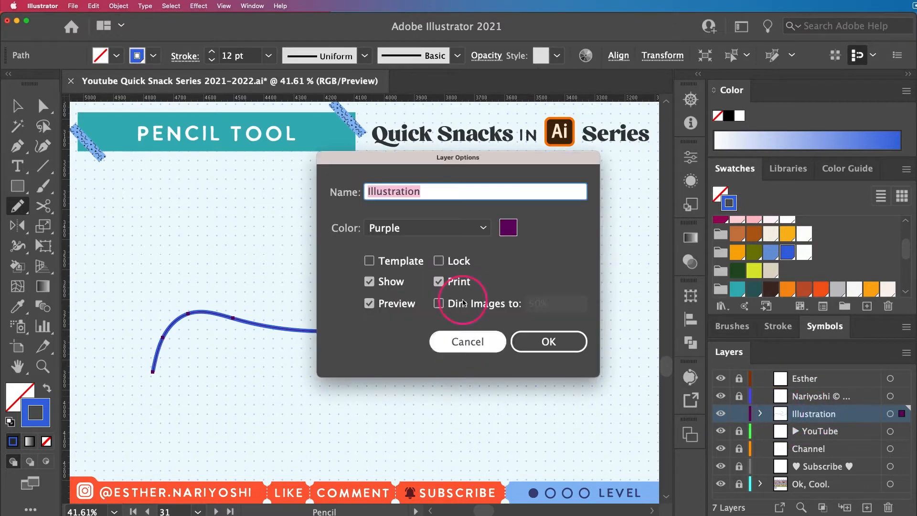
left_click(427, 227)
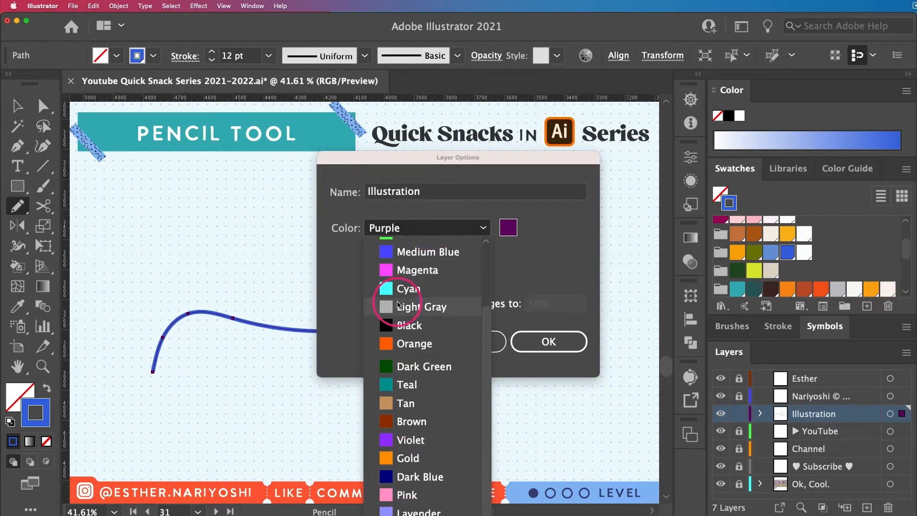
mouse_move(408, 269)
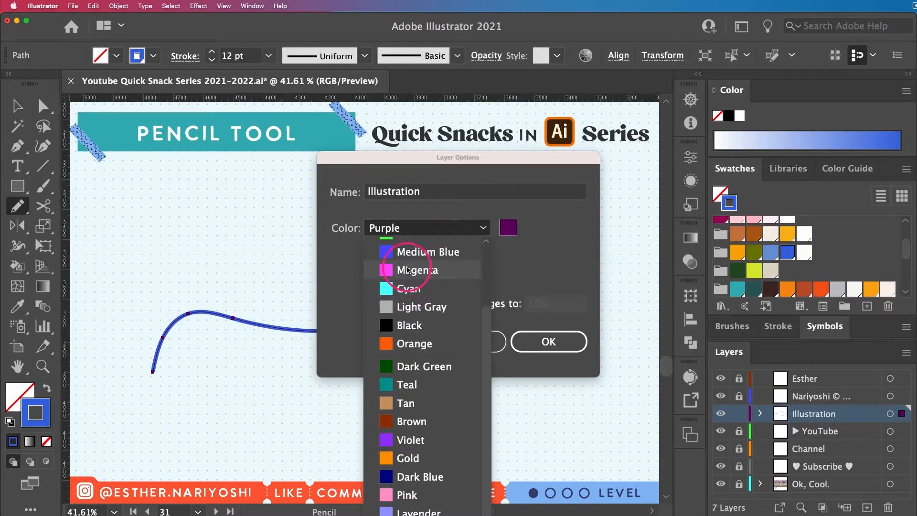
left_click(417, 270)
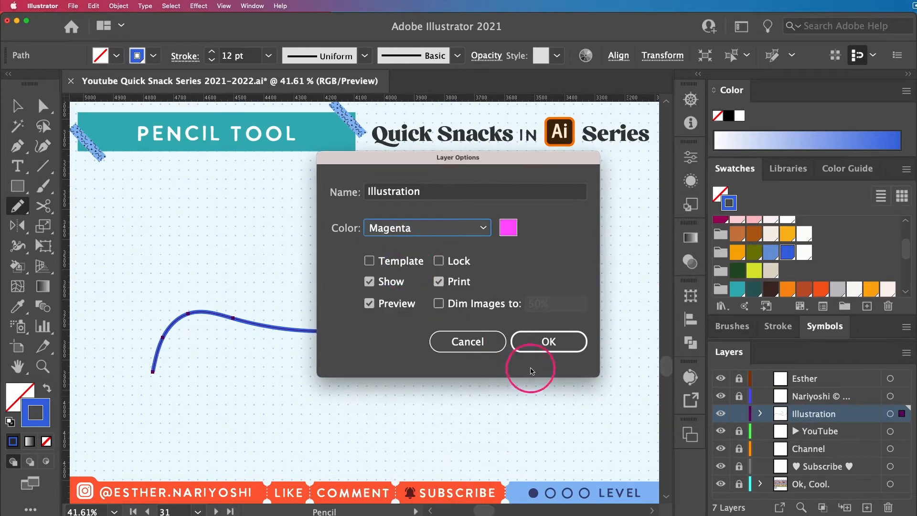
left_click(547, 341)
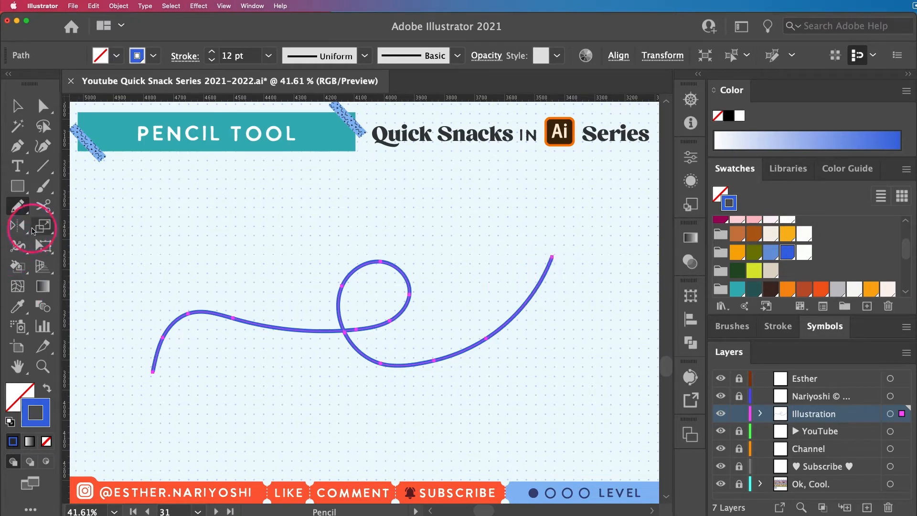
mouse_move(22, 206)
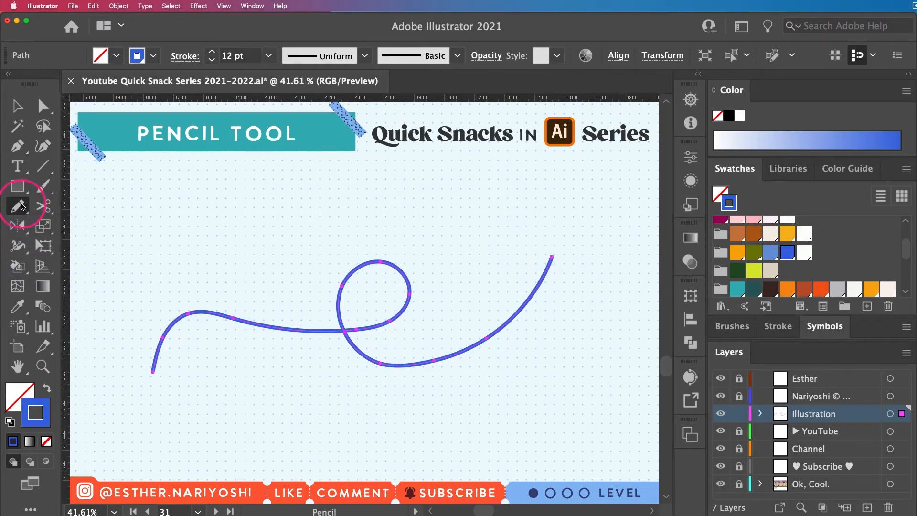
double_click(18, 206)
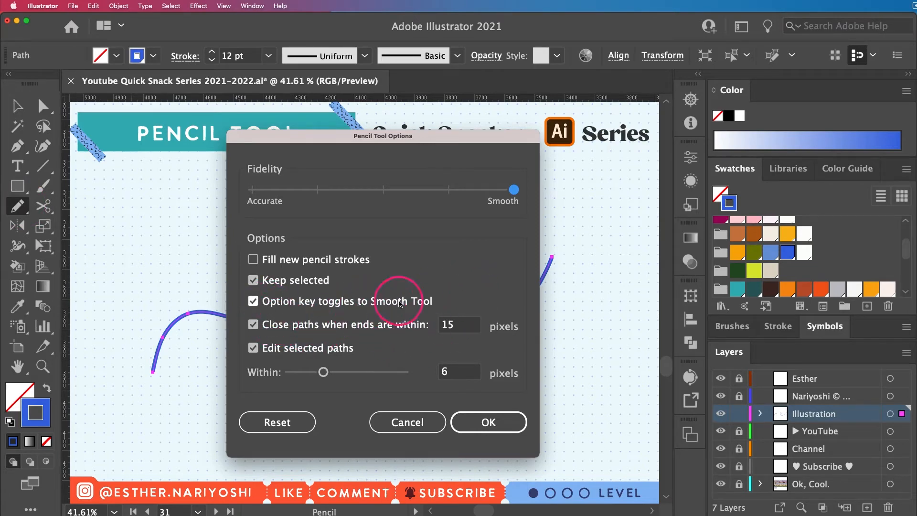
mouse_move(435, 373)
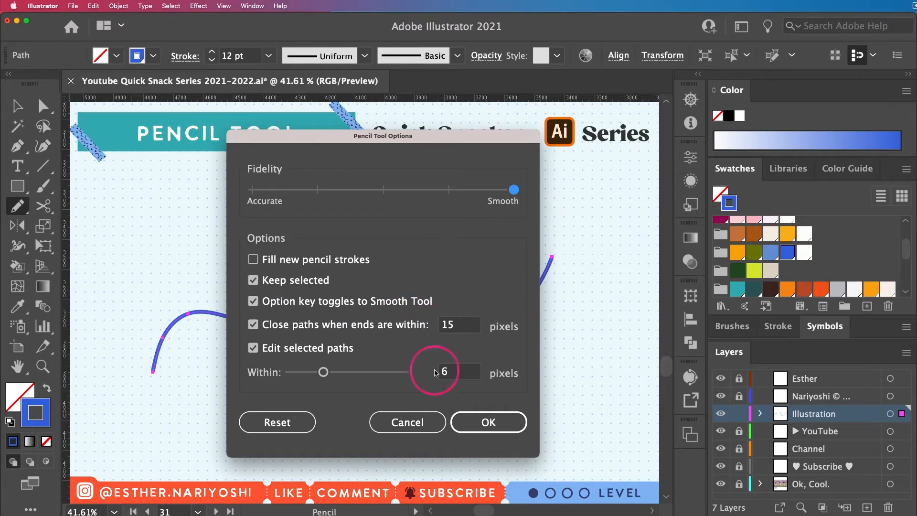
mouse_move(408, 275)
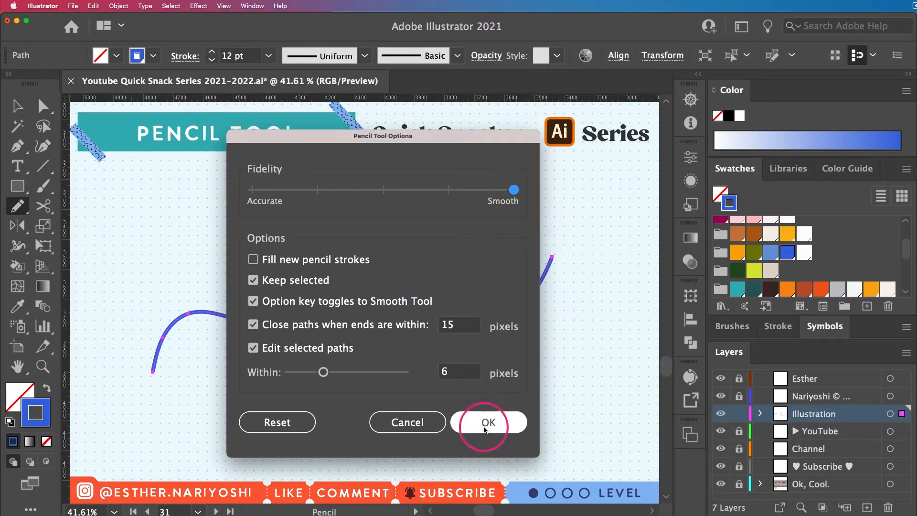
left_click(488, 422)
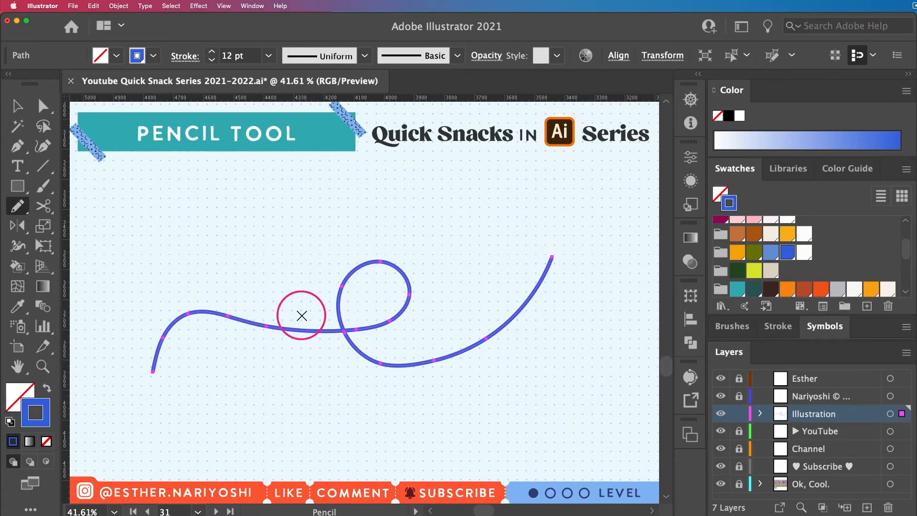
Step: Move the Pencil Tool's Fidelity slider fully to Accurate and confirm
double_click(17, 206)
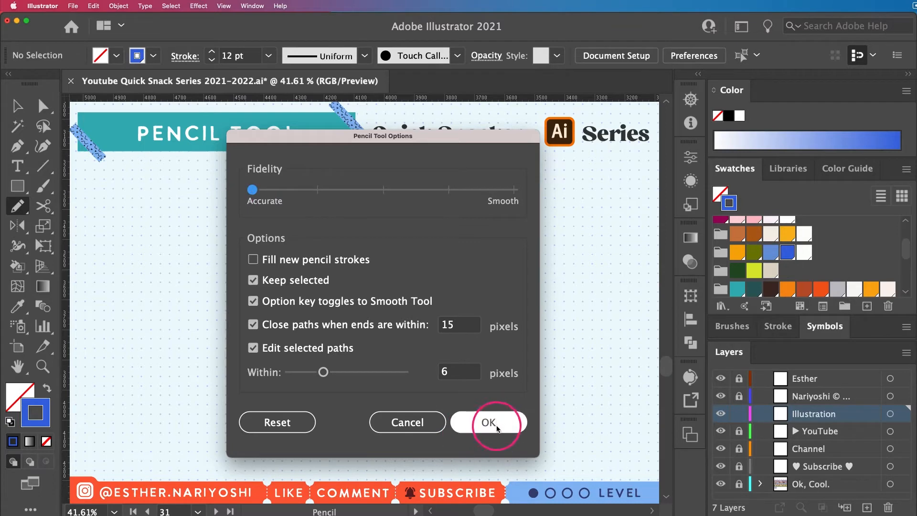
left_click(489, 422)
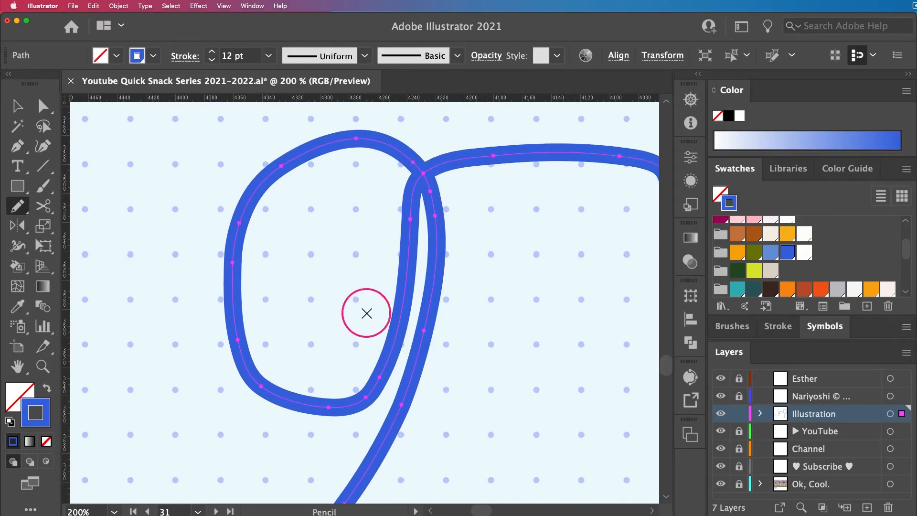
mouse_move(241, 285)
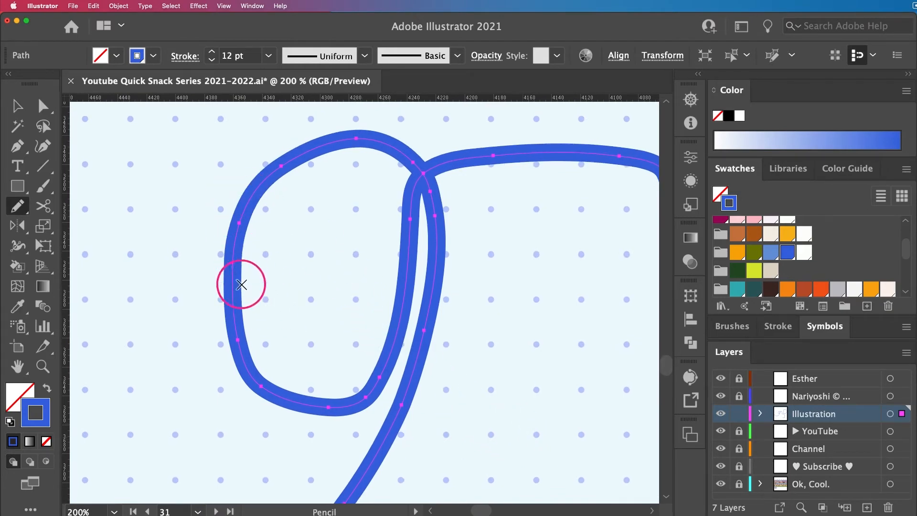
mouse_move(208, 188)
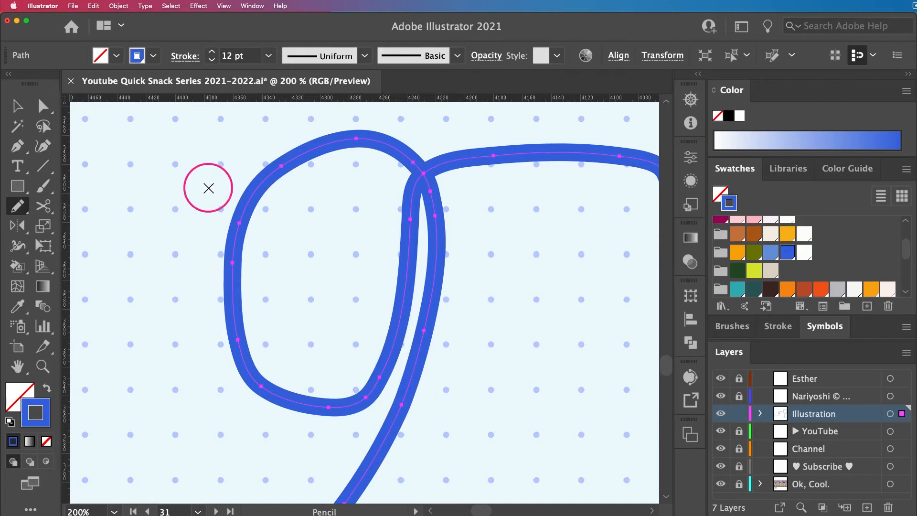
mouse_move(335, 236)
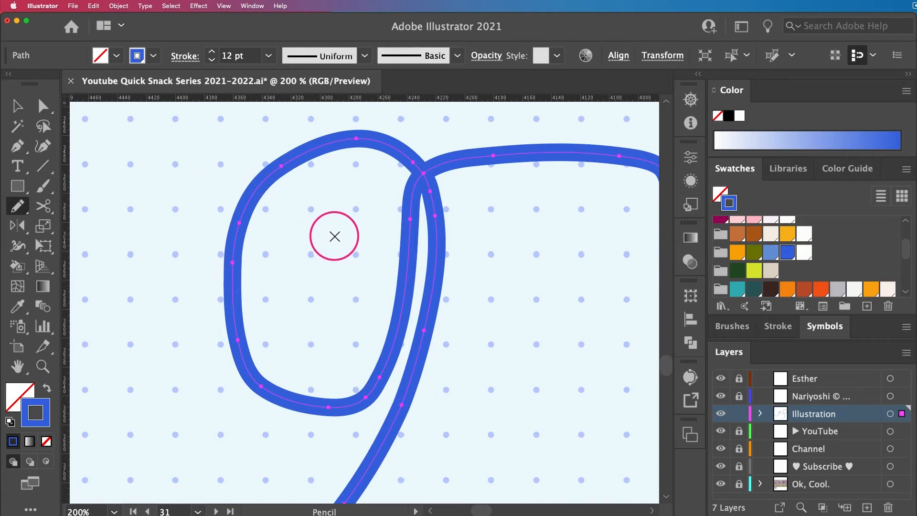
mouse_move(238, 242)
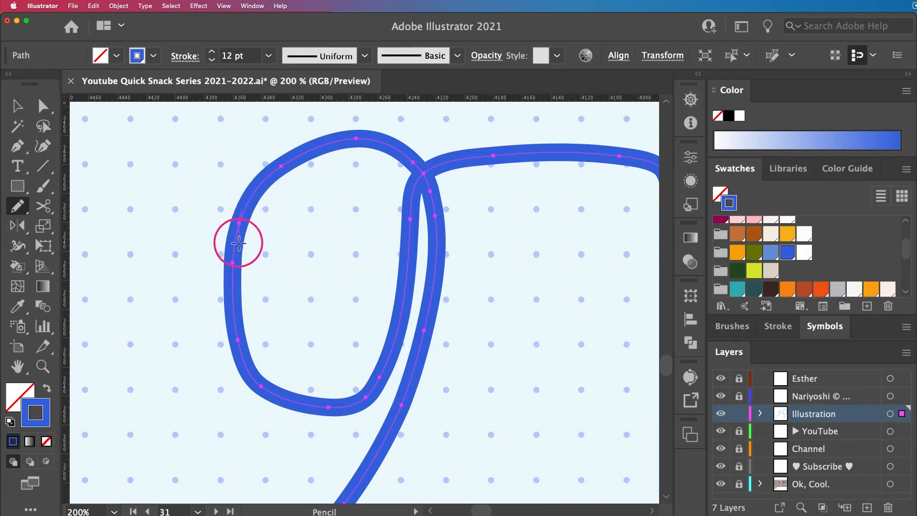
mouse_move(183, 308)
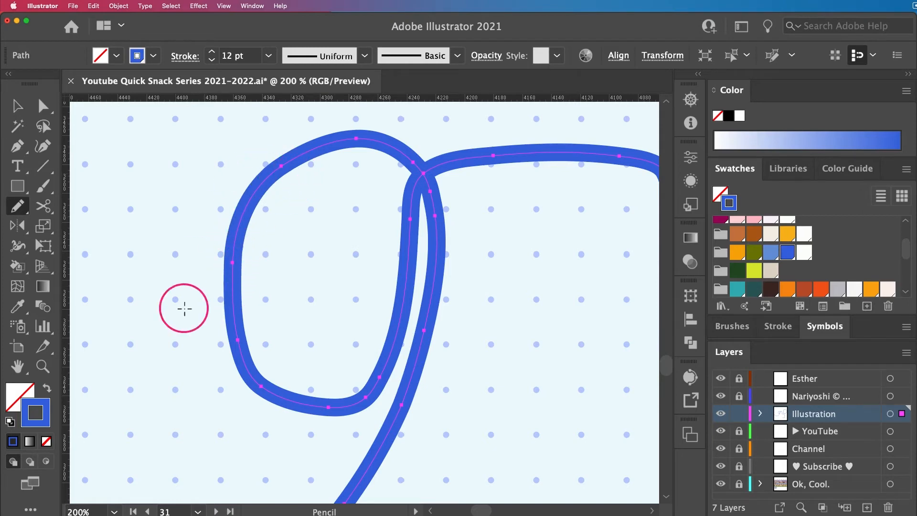
mouse_move(281, 171)
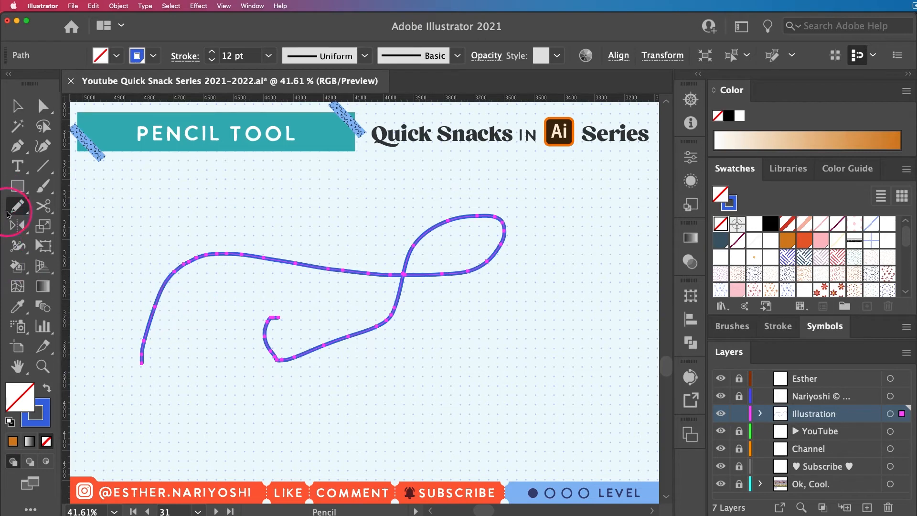
Step: Enable 'Fill new pencil strokes' in the Pencil Tool Options
double_click(17, 206)
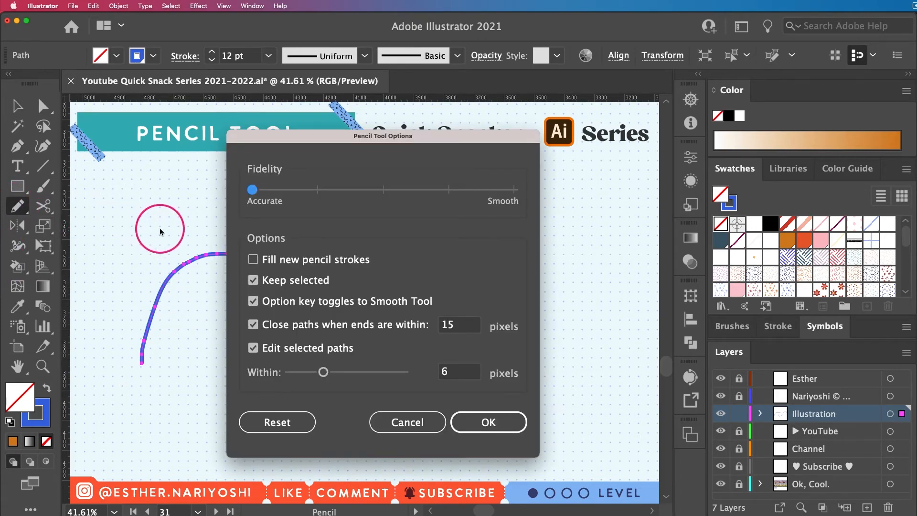
mouse_move(405, 252)
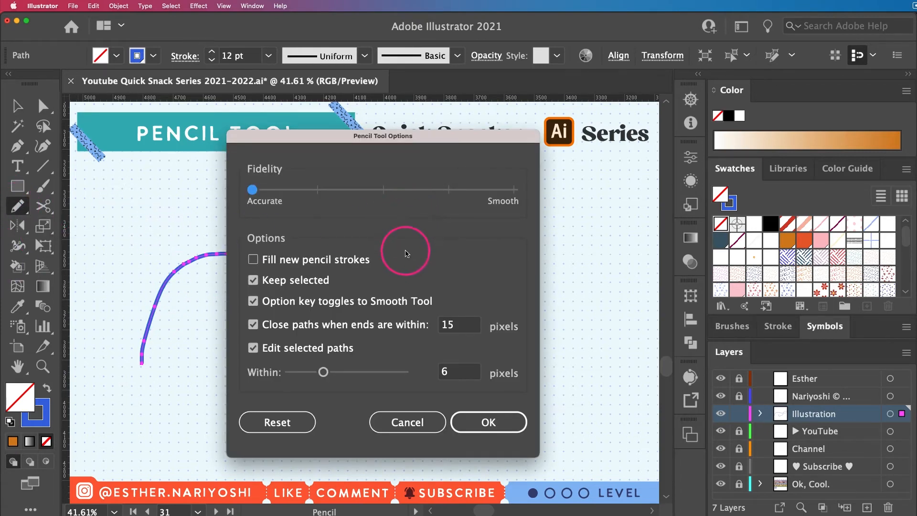
left_click(253, 259)
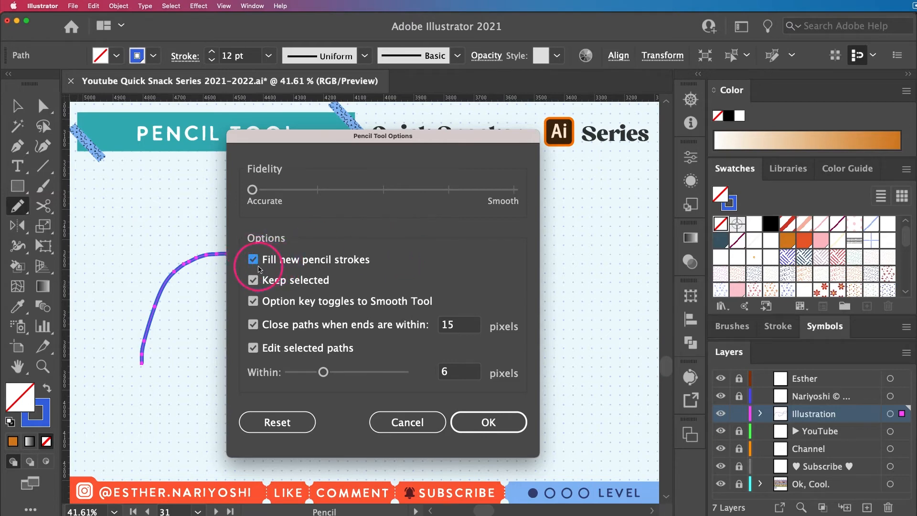
mouse_move(361, 333)
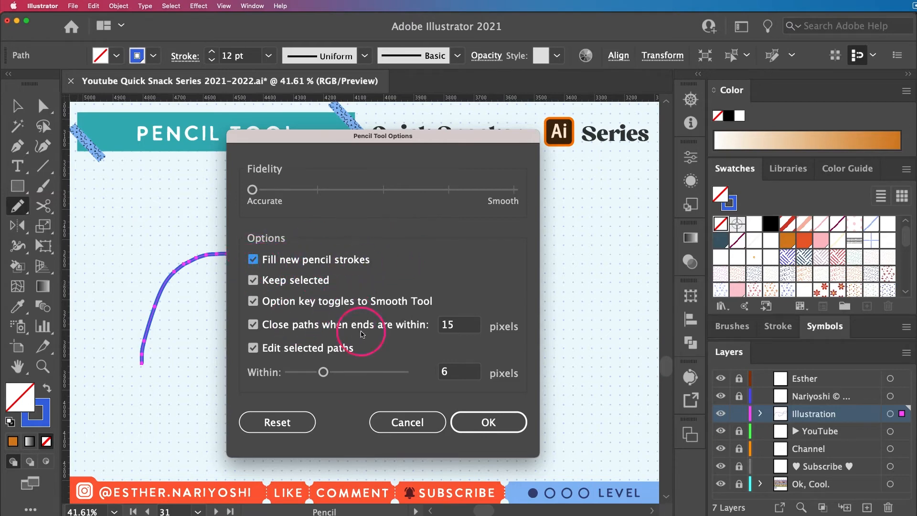
left_click(488, 421)
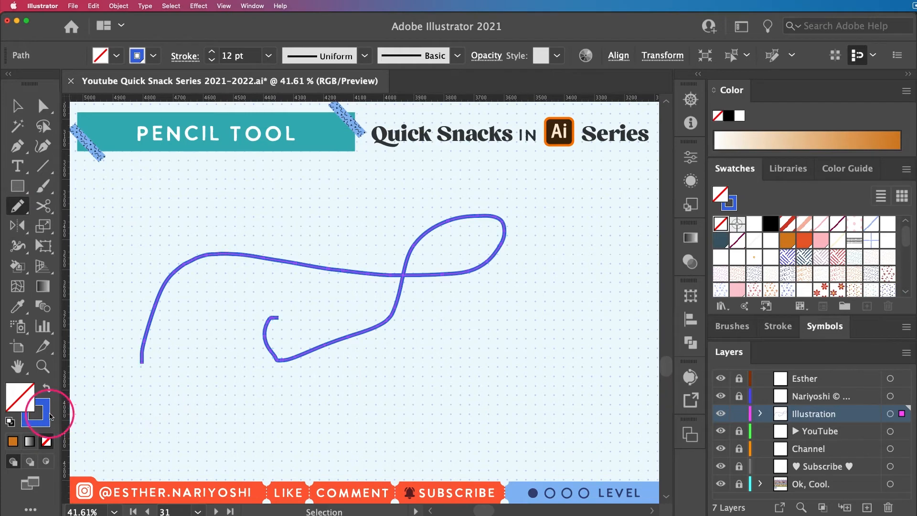
Step: Set the Pencil Tool's Fidelity to Smooth and confirm
double_click(17, 206)
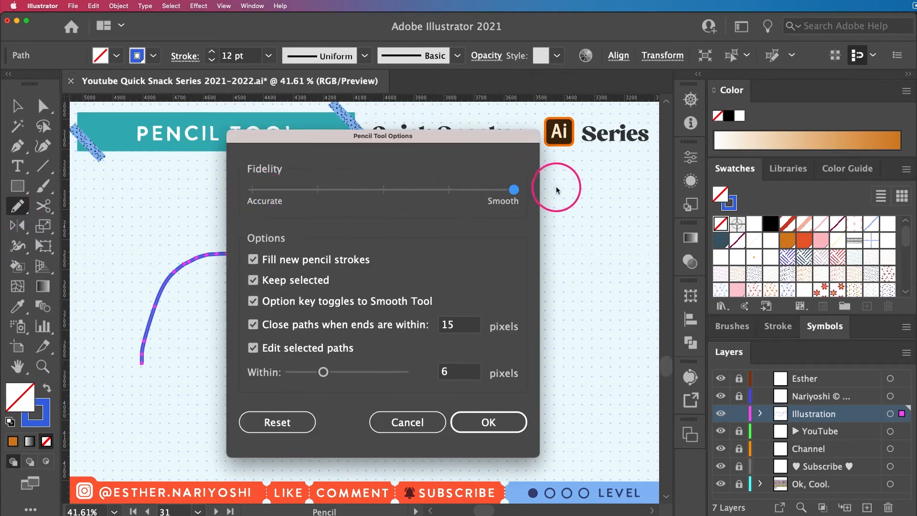
left_click(488, 421)
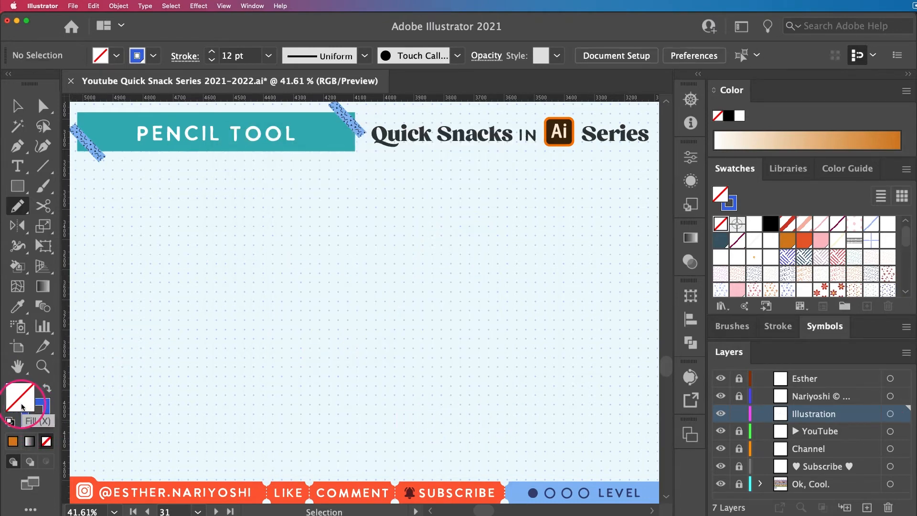
Step: Make the Fill swatch active so an orange fill can be chosen for the next stroke
left_click(786, 240)
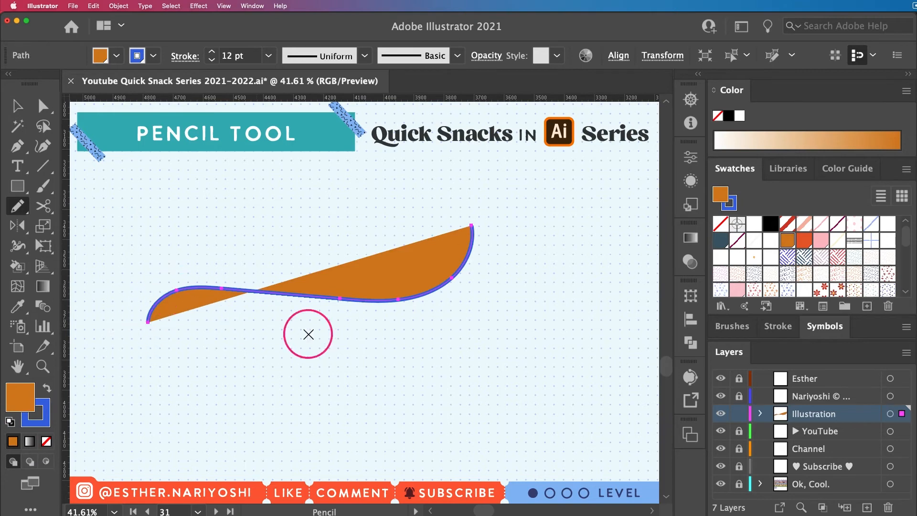
mouse_move(218, 321)
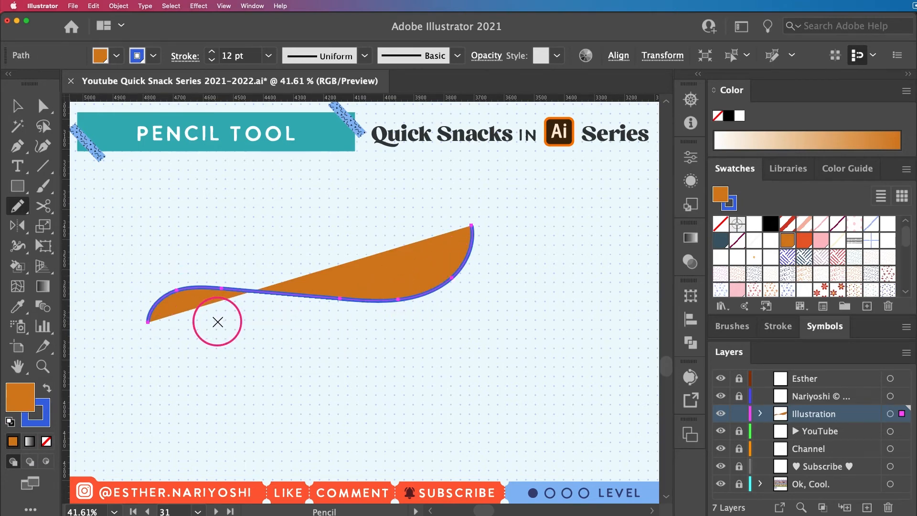
Step: Turn off 'Fill new pencil strokes' in the Pencil Tool Options
double_click(17, 206)
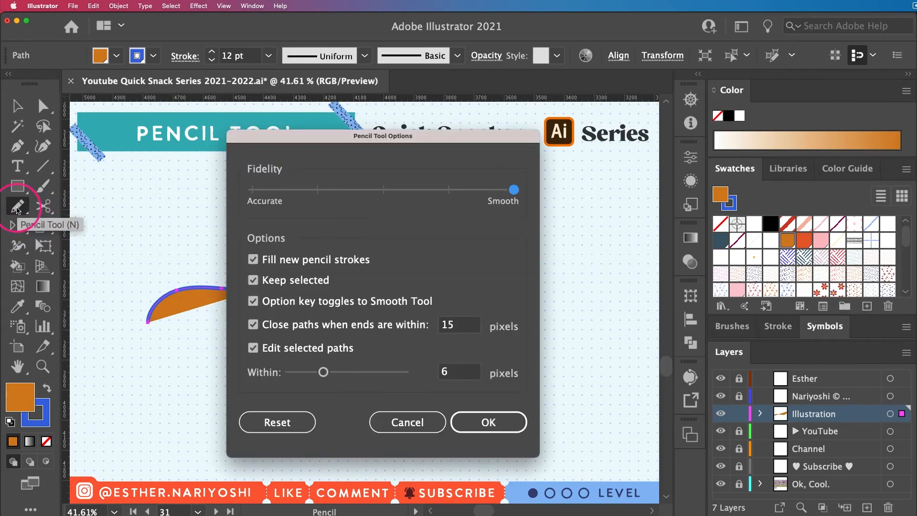
left_click(252, 259)
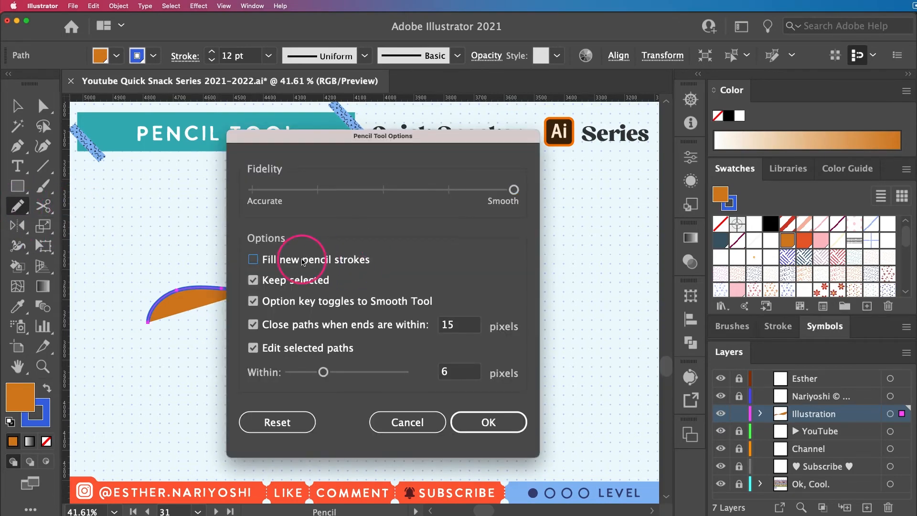
mouse_move(277, 361)
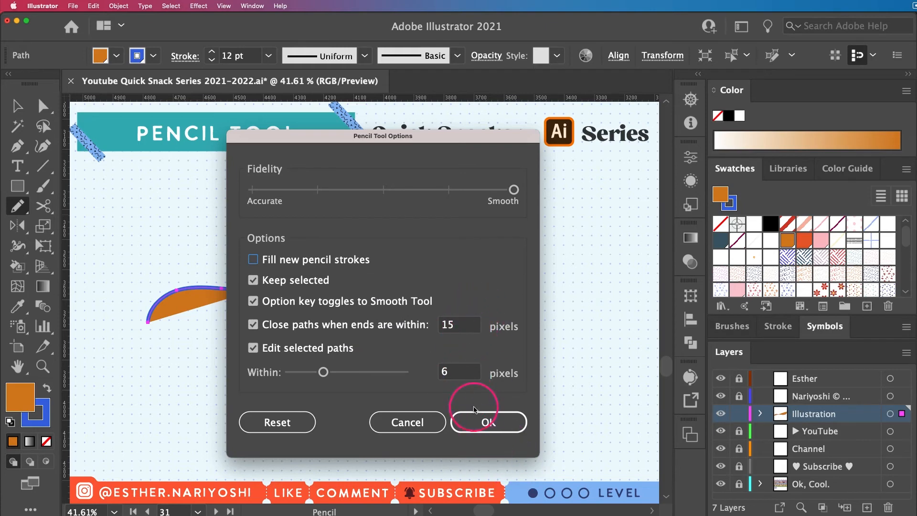
left_click(488, 421)
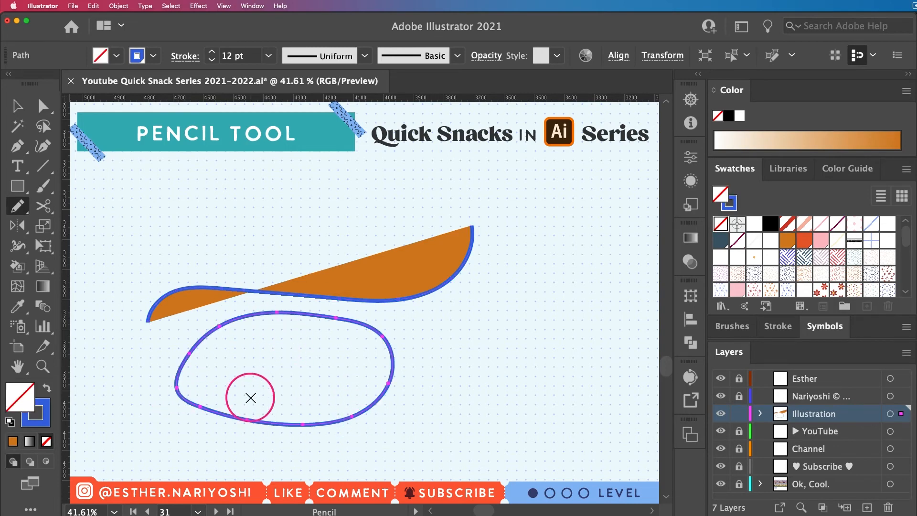
double_click(17, 206)
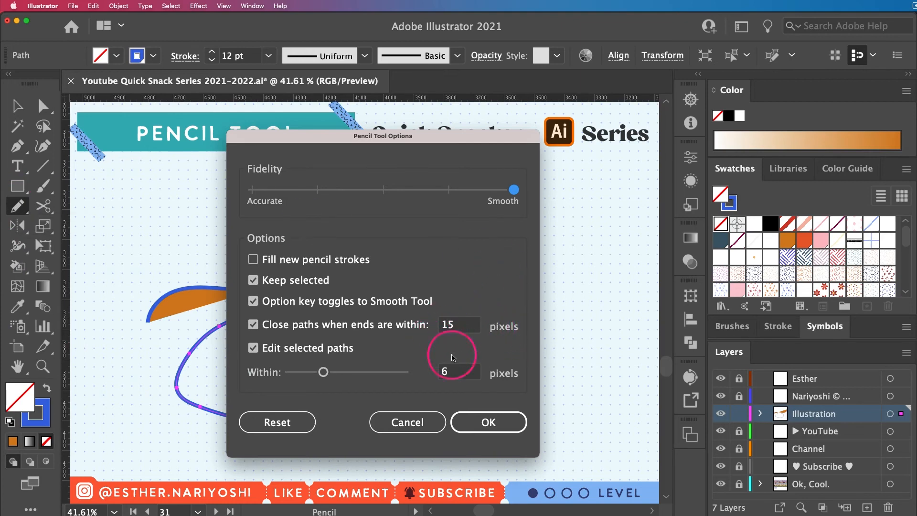
mouse_move(403, 377)
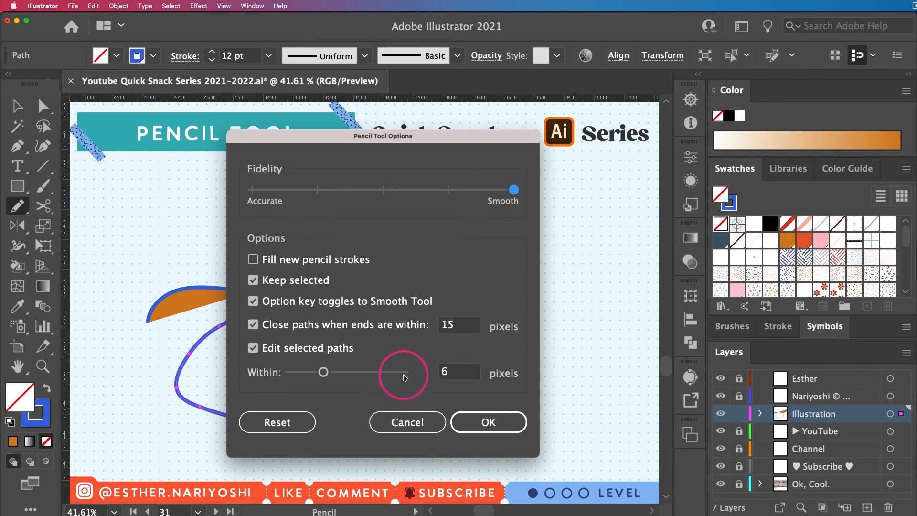
mouse_move(327, 355)
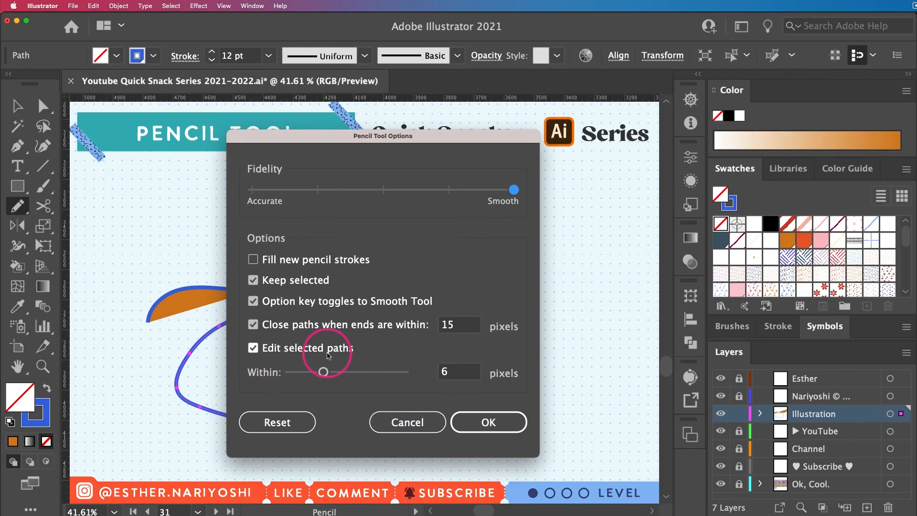
left_click(488, 421)
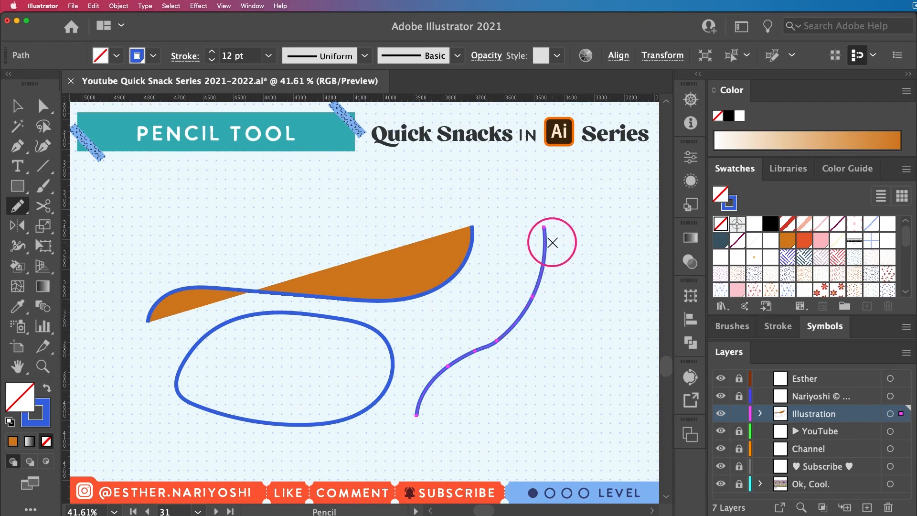
mouse_move(555, 240)
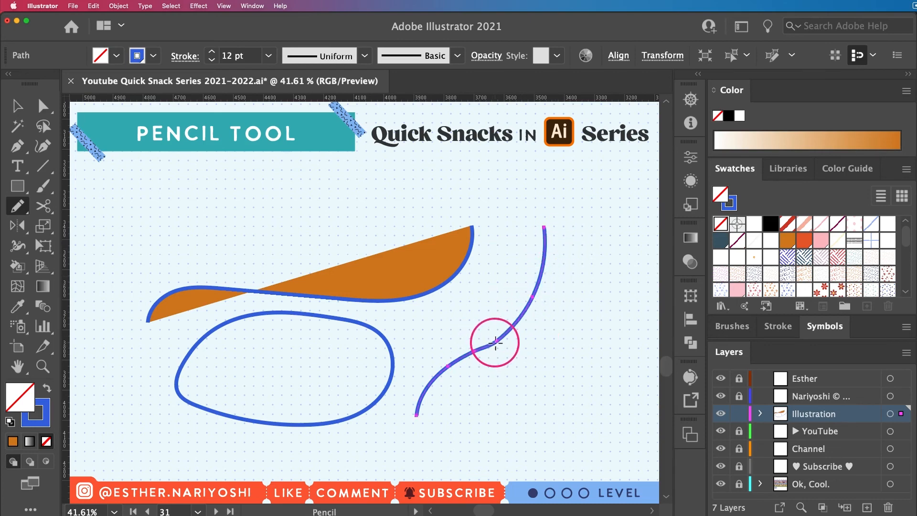
Step: Review the Pencil Tool Options and accept them unchanged
double_click(17, 205)
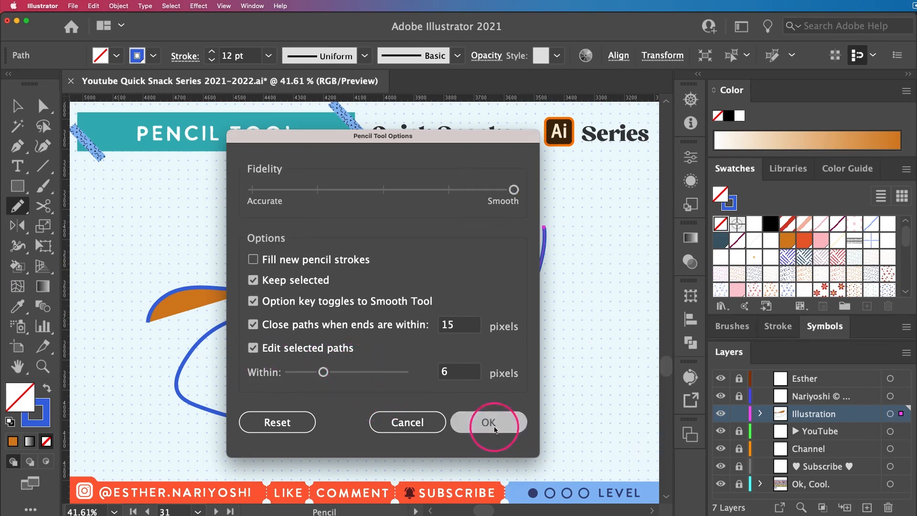
left_click(487, 422)
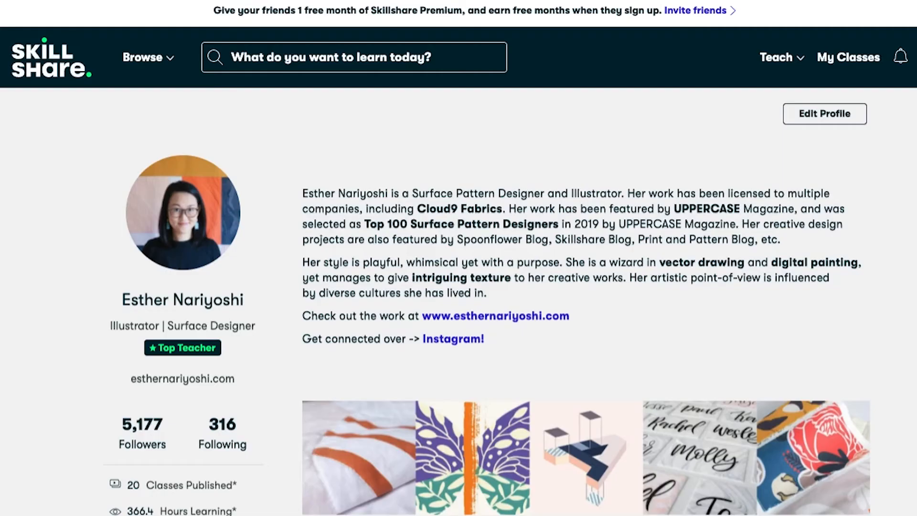
Step: Scroll down the Skillshare profile through the Illustrator class listings
scroll("down", 3)
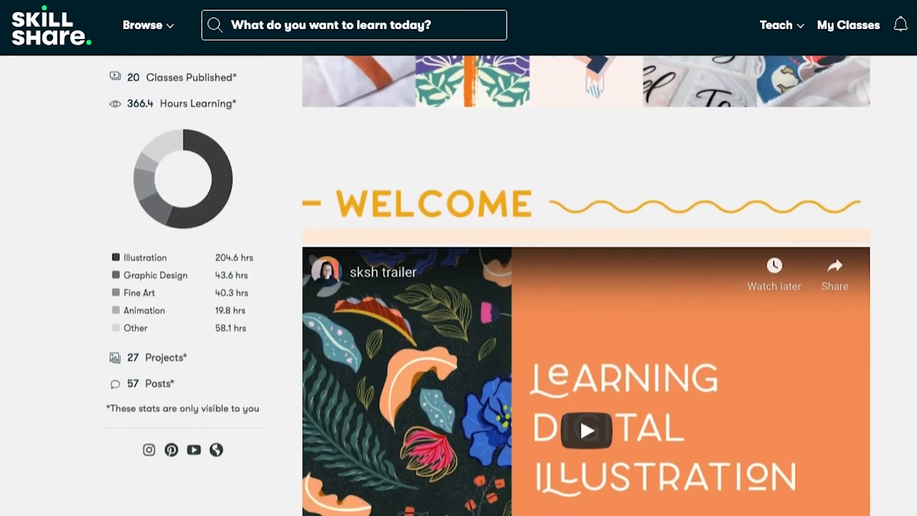
scroll("down", 3)
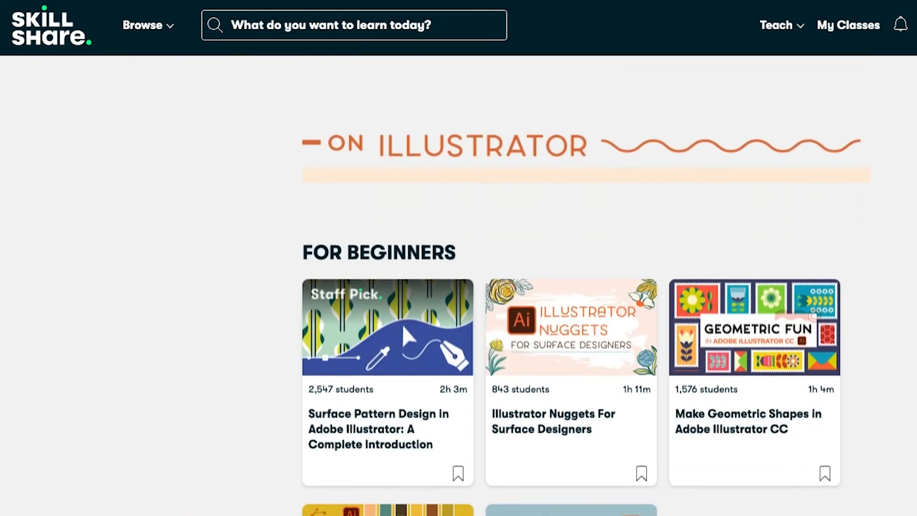
scroll("down", 3)
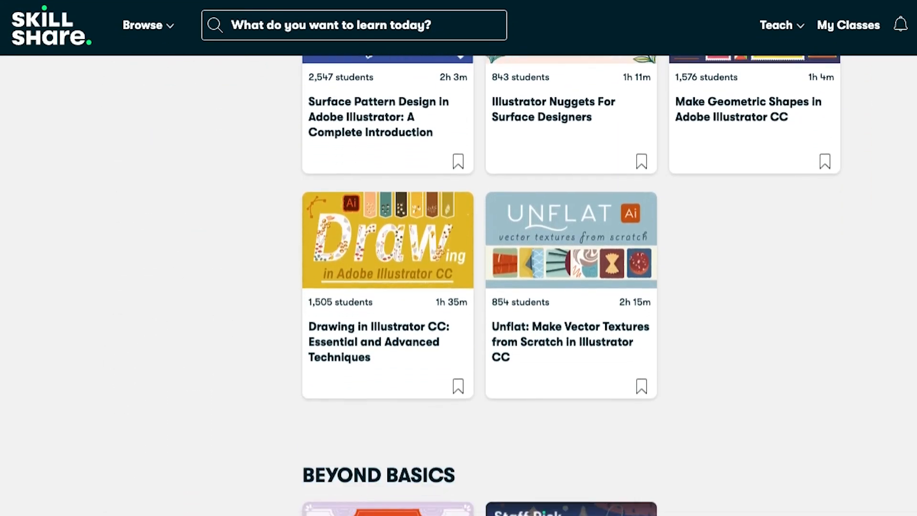
scroll("down", 3)
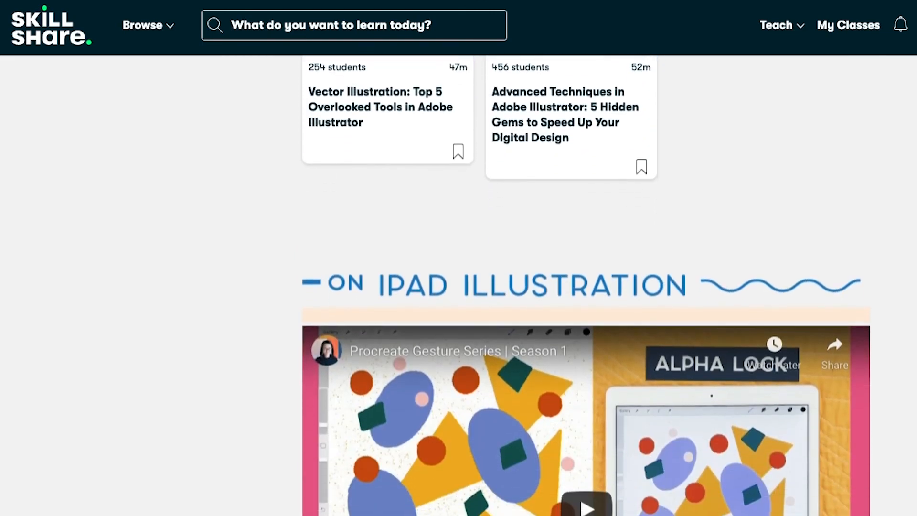